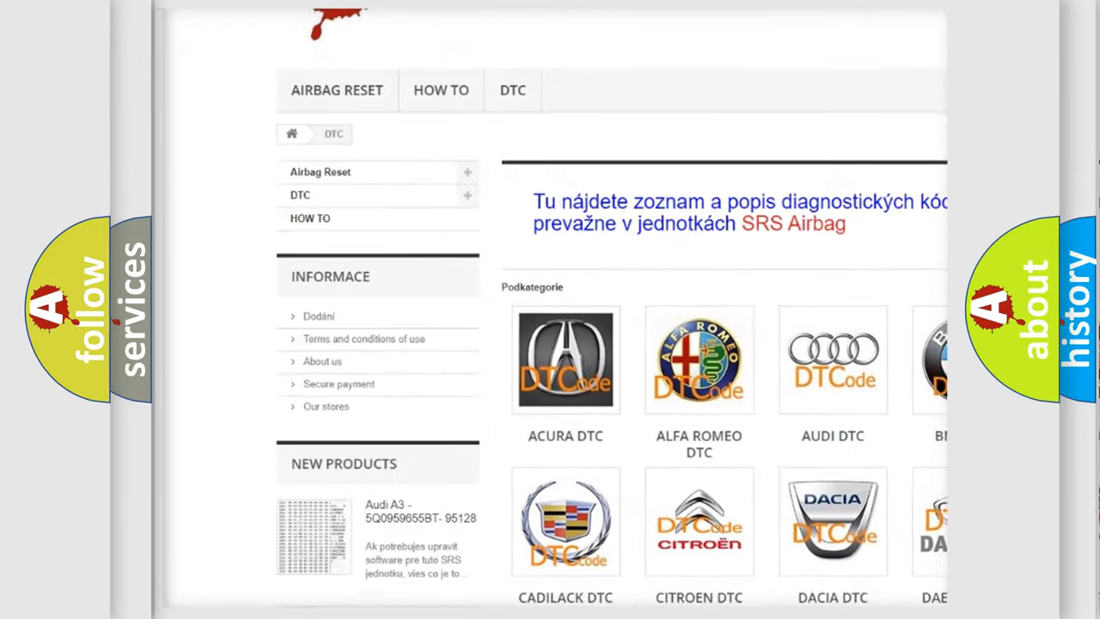
Scroll the DTC category page down past Cadillac and Hummer to the Kia brand entries
scroll(down, 3)
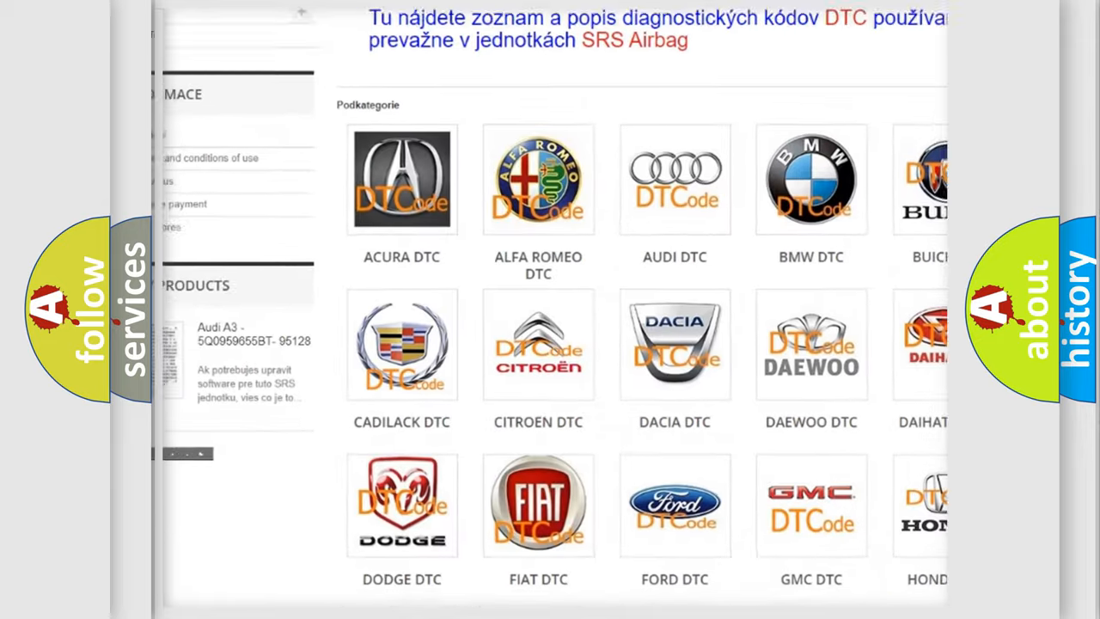
scroll(down, 3)
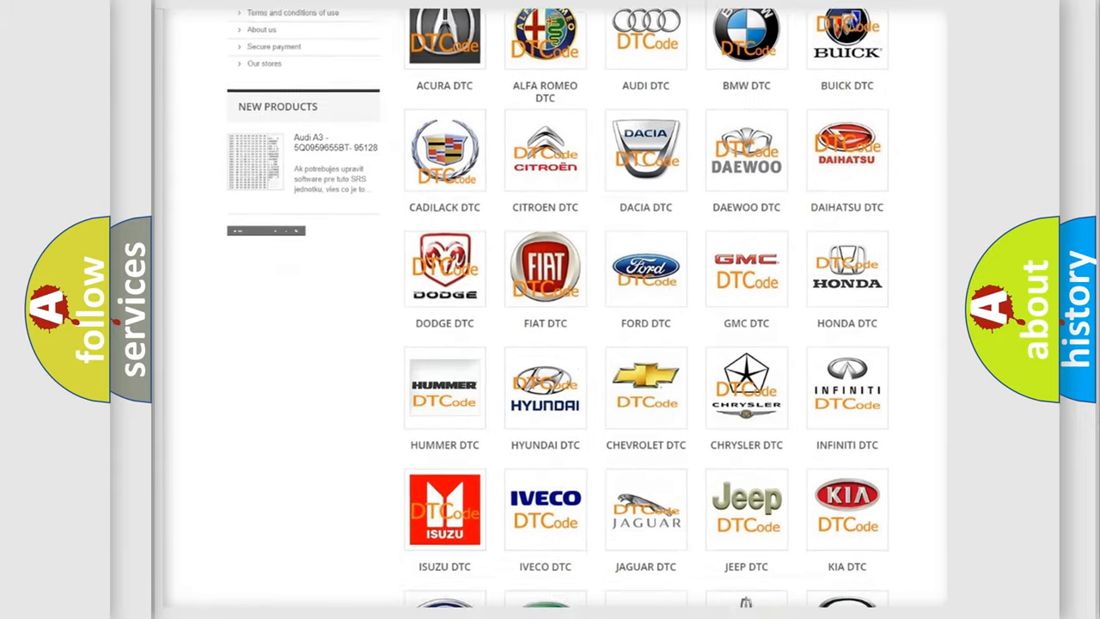
scroll(down, 3)
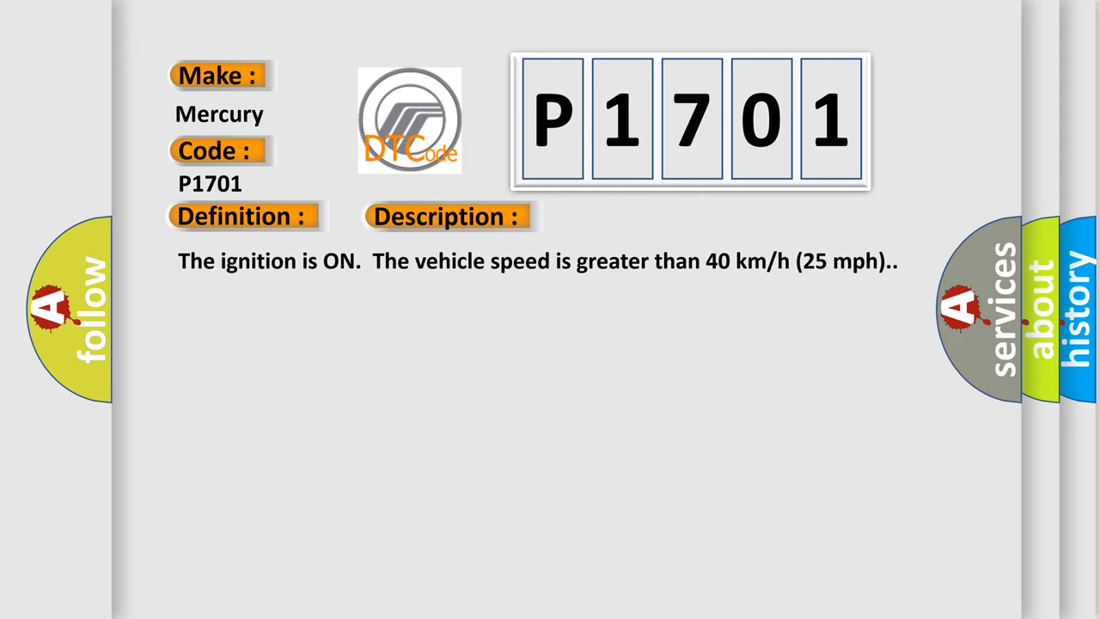
Advance the P1701 slide to its causes: open CAN HI/LO, ignition or ground circuits, faulty sensor or EBCM
click(629, 216)
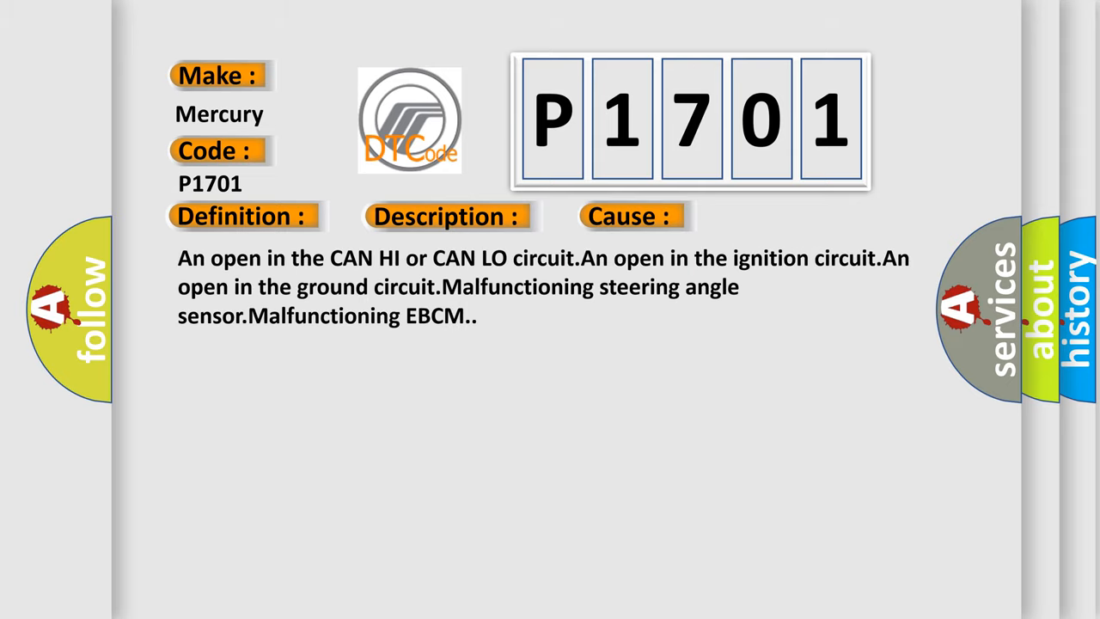